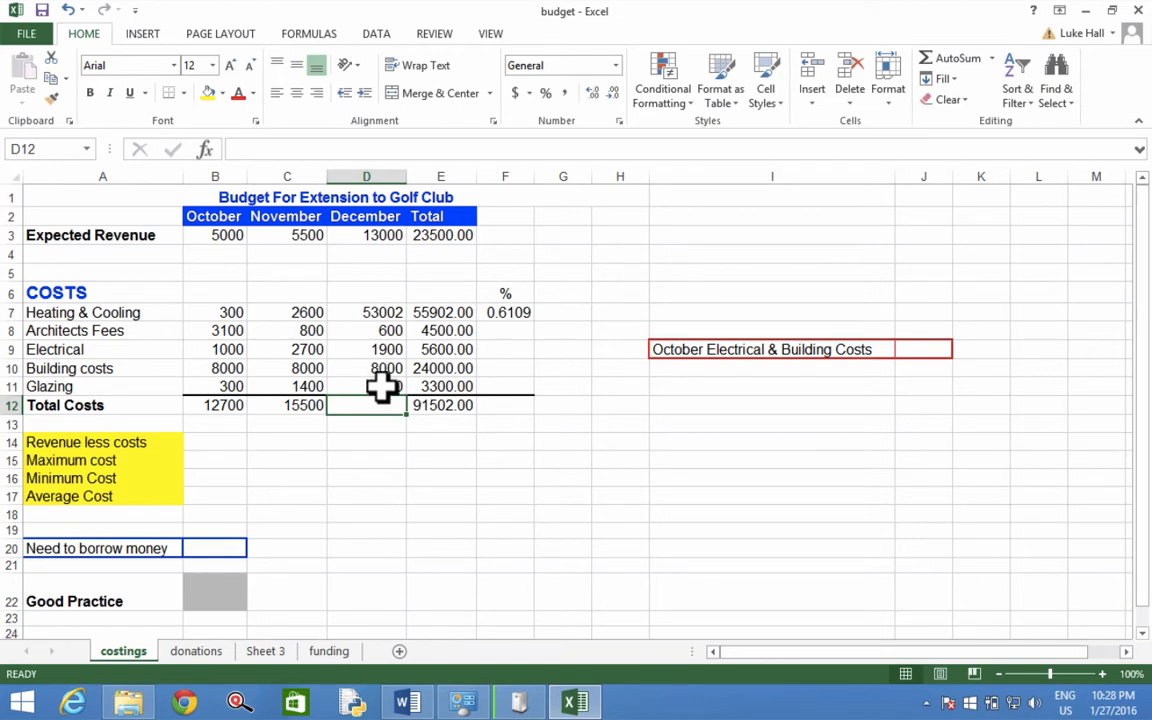
{"action": "mouse_move", "coordinate": [382, 400]}
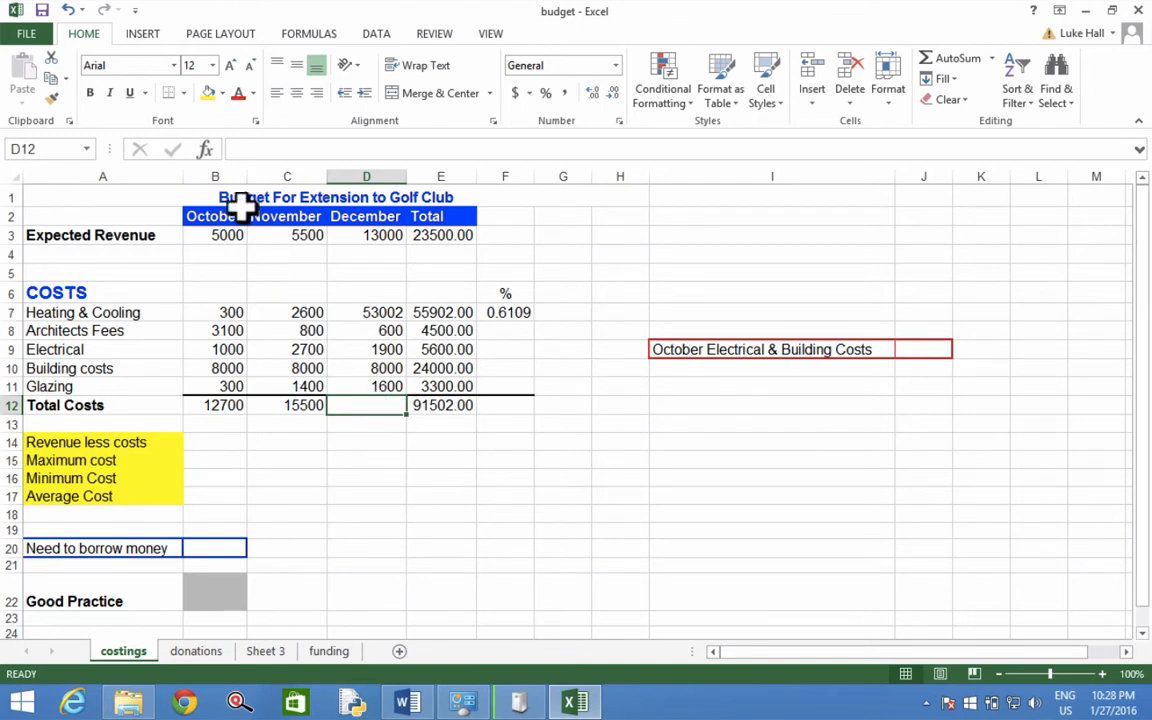
{"action": "mouse_move", "coordinate": [207, 149]}
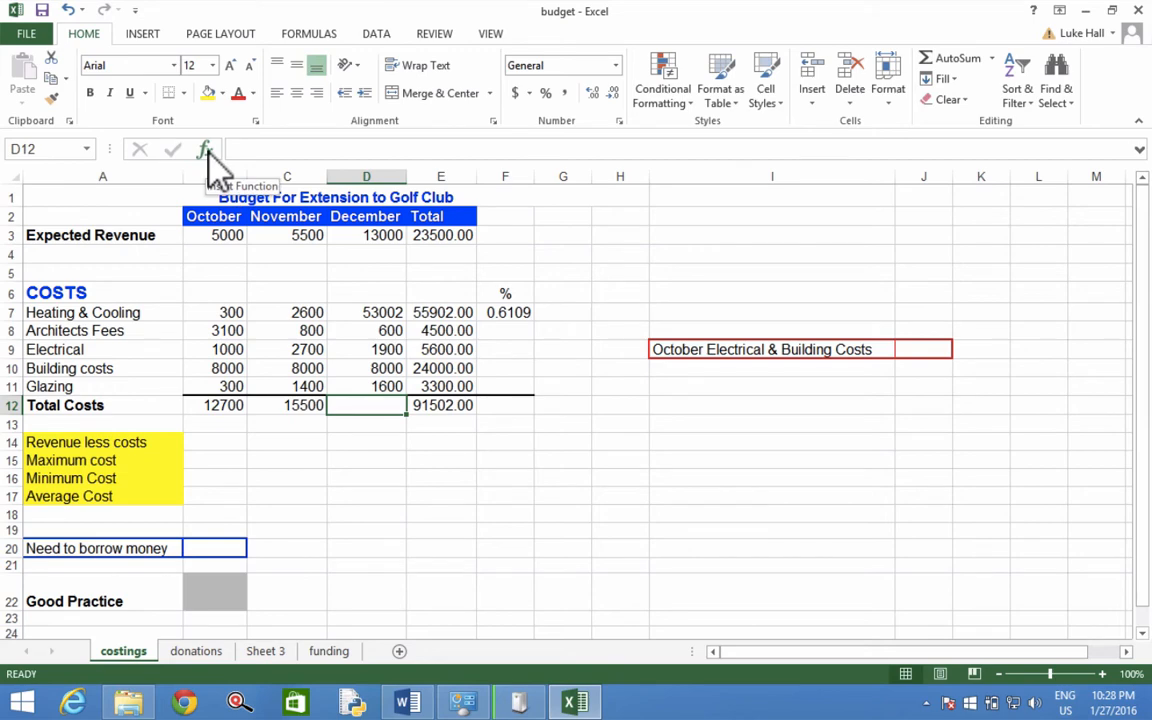
Insert the SUM function into cell D12 through the Insert Function dialog.
{"action": "left_click", "coordinate": [205, 149]}
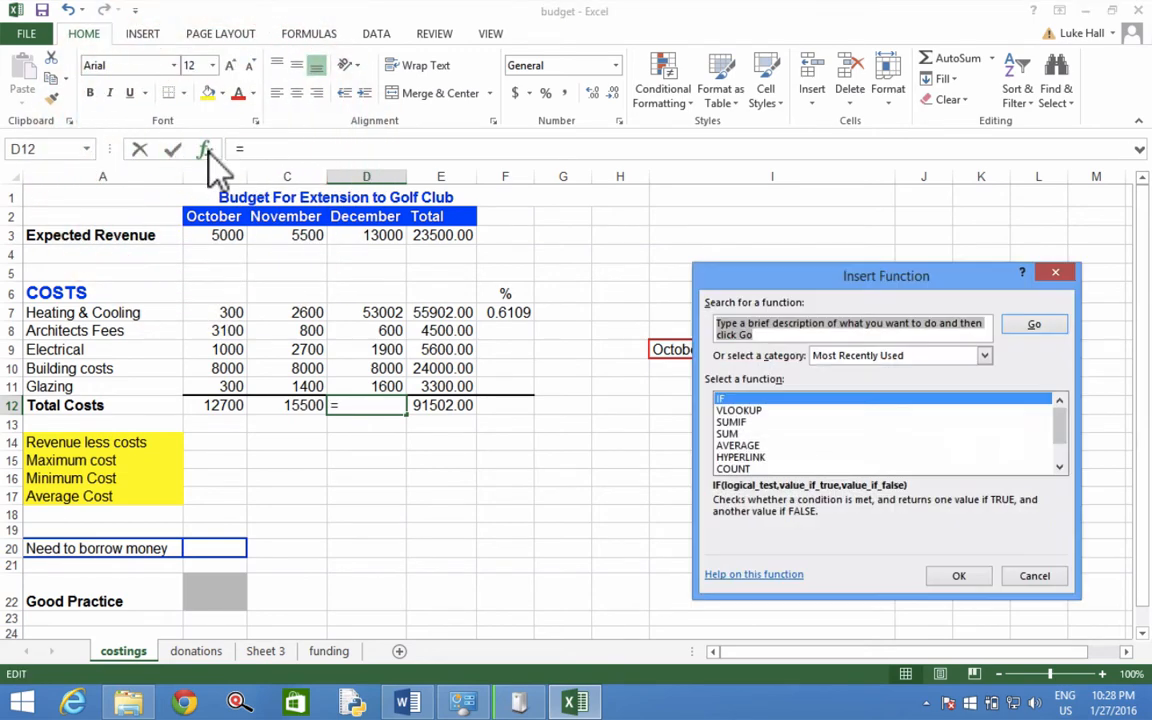
{"action": "left_click_drag", "start_coordinate": [885, 275], "coordinate": [696, 160]}
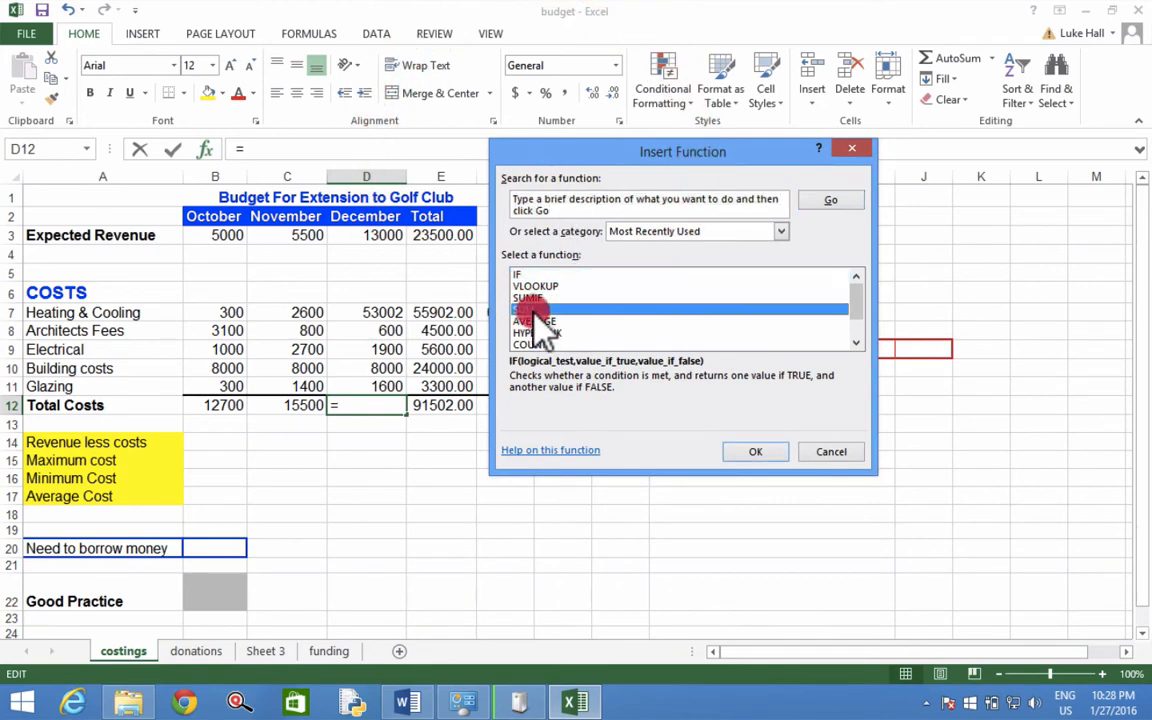
{"action": "left_click", "coordinate": [529, 309]}
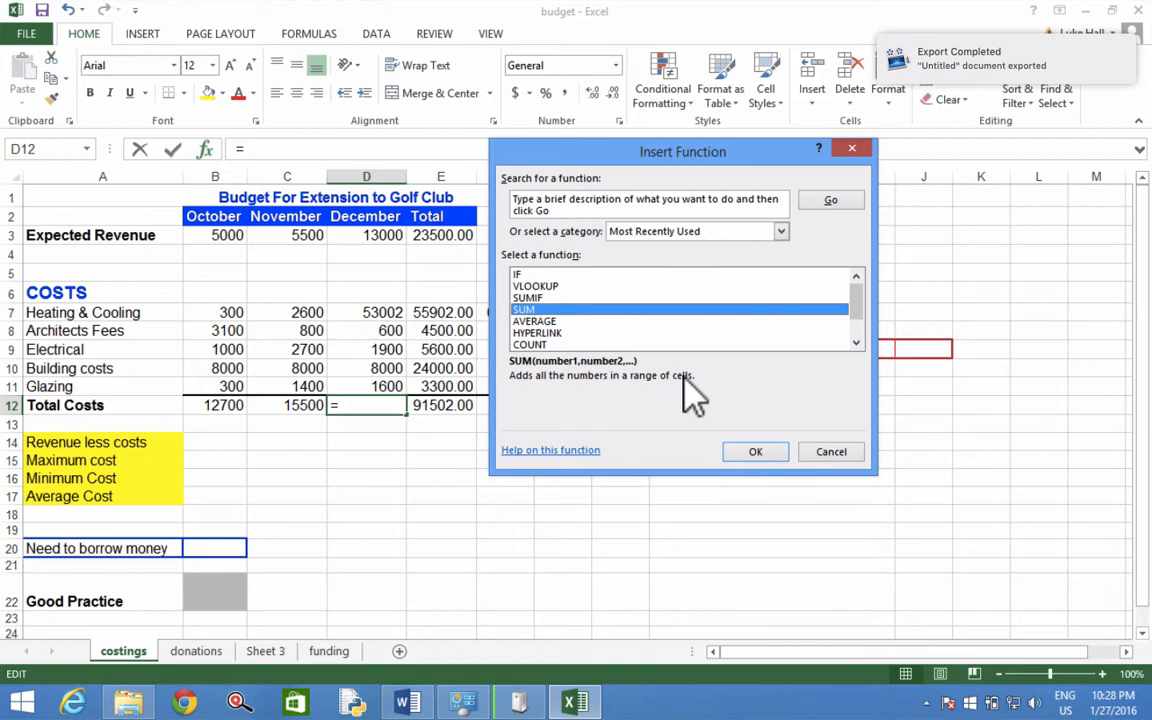
{"action": "left_click", "coordinate": [755, 451]}
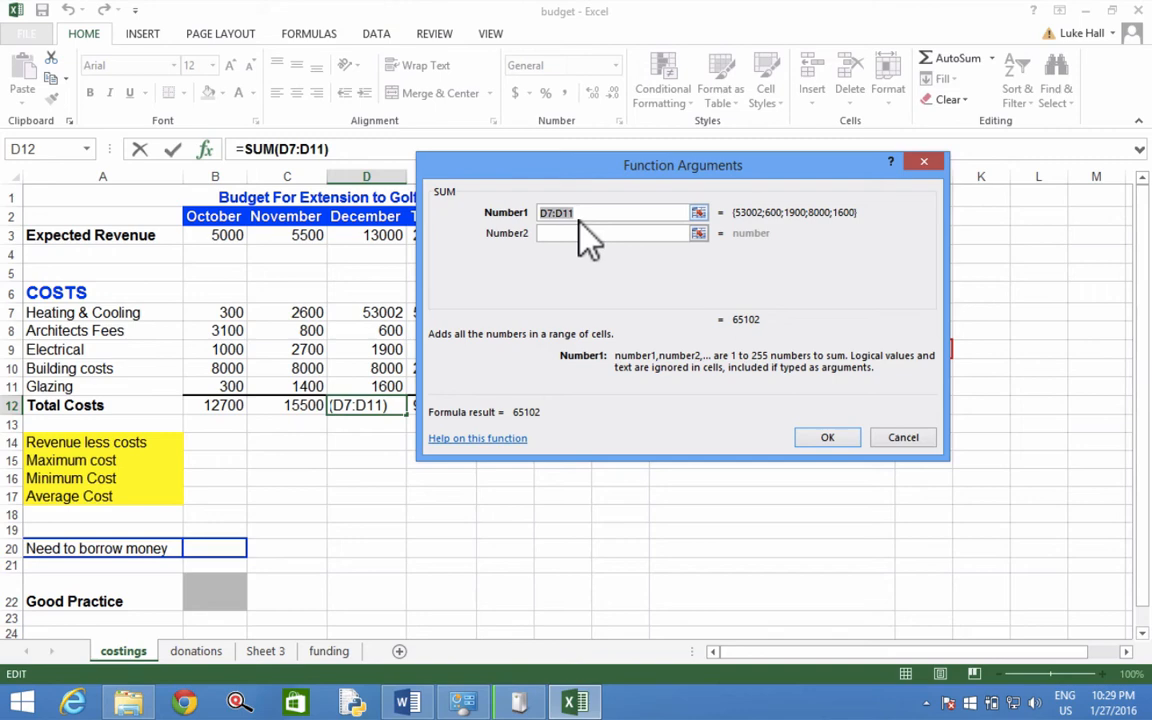
{"action": "mouse_move", "coordinate": [485, 180]}
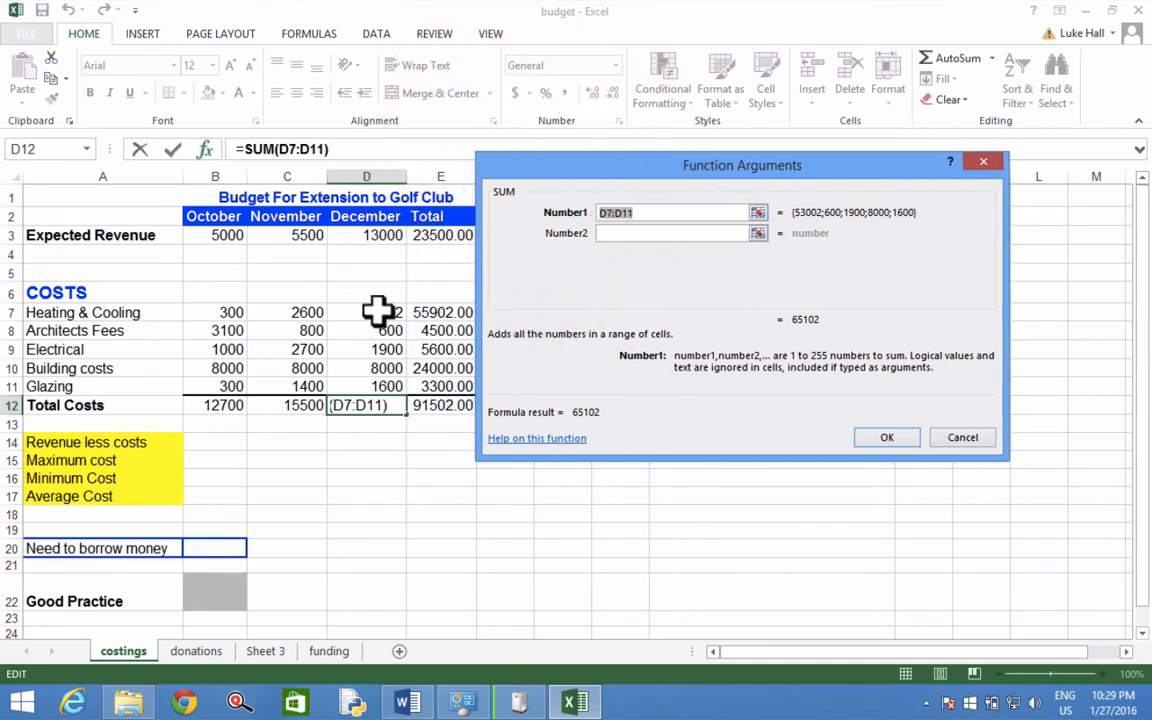
{"action": "mouse_move", "coordinate": [600, 295]}
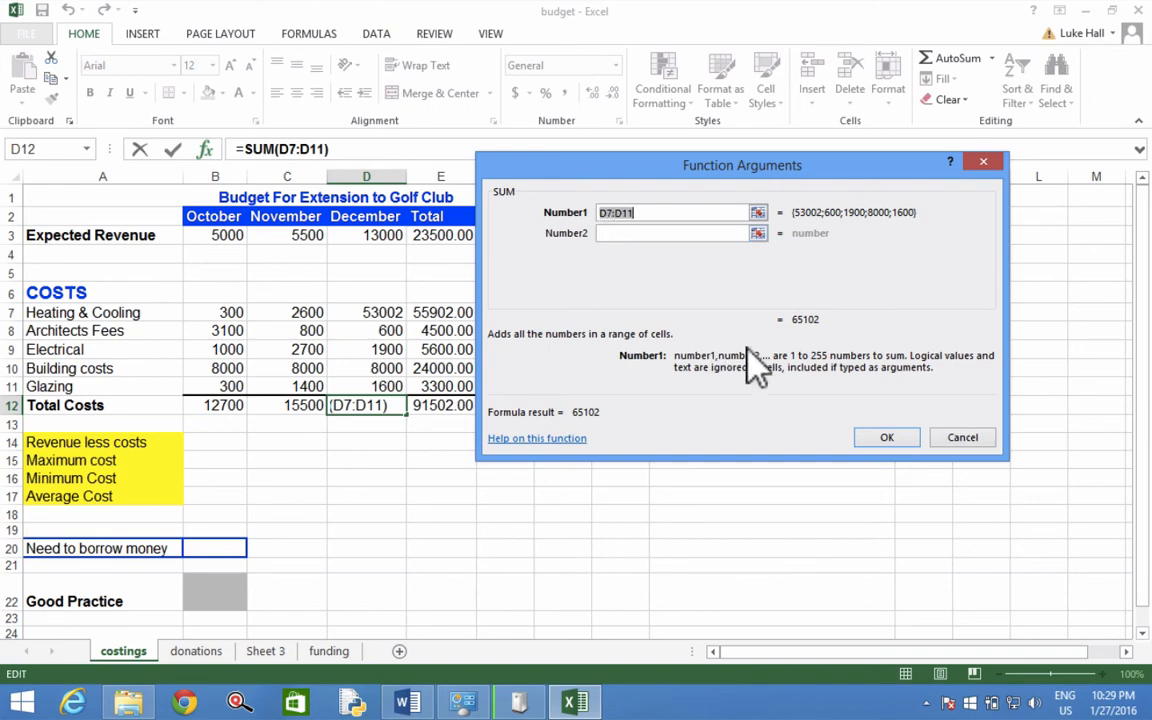
Confirm SUM over D7:D11 so D12 shows the December total 65102.
{"action": "left_click", "coordinate": [886, 437]}
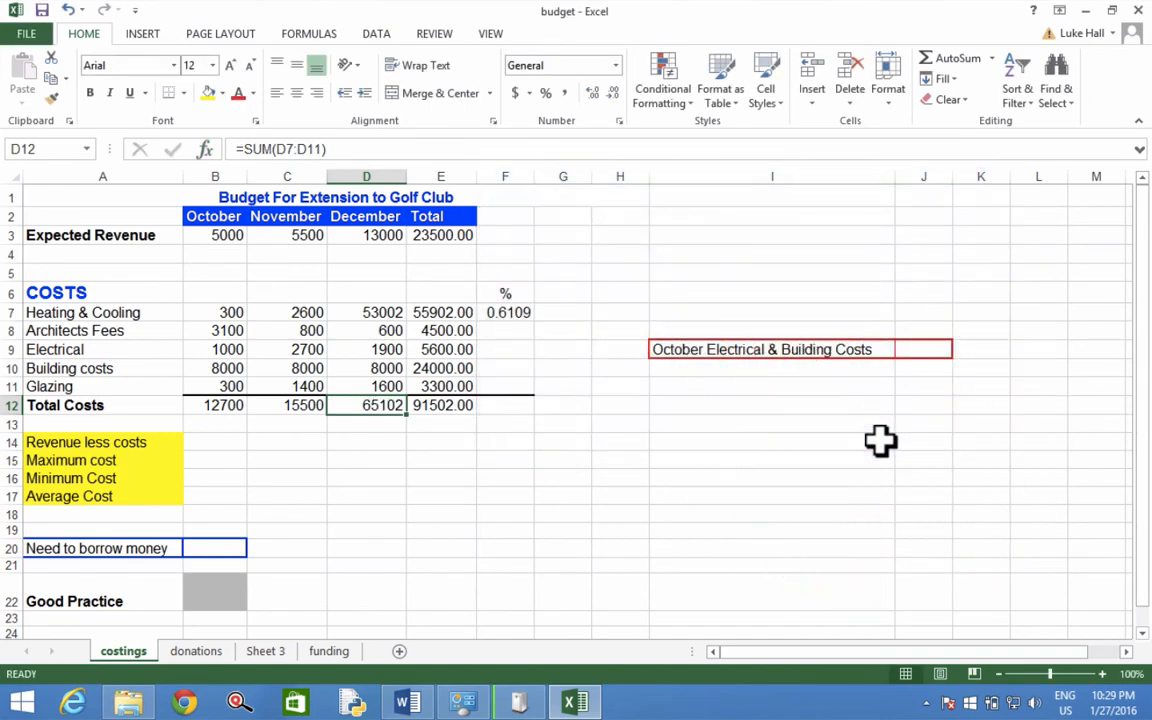
{"action": "mouse_move", "coordinate": [390, 415]}
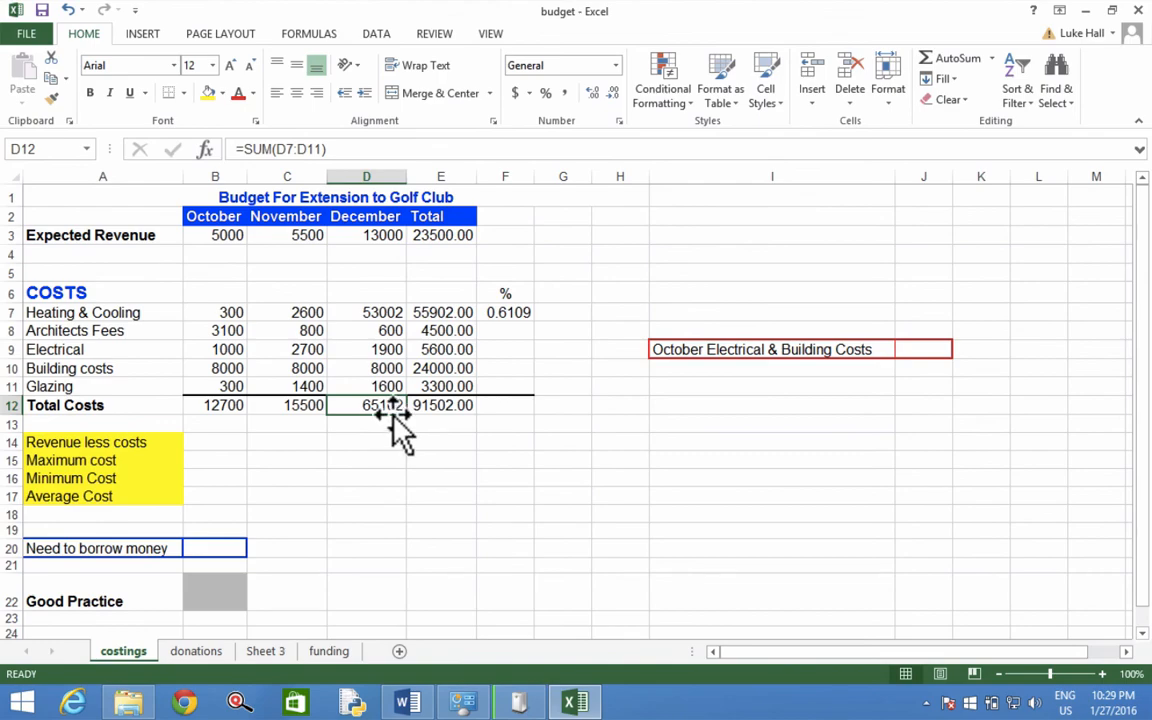